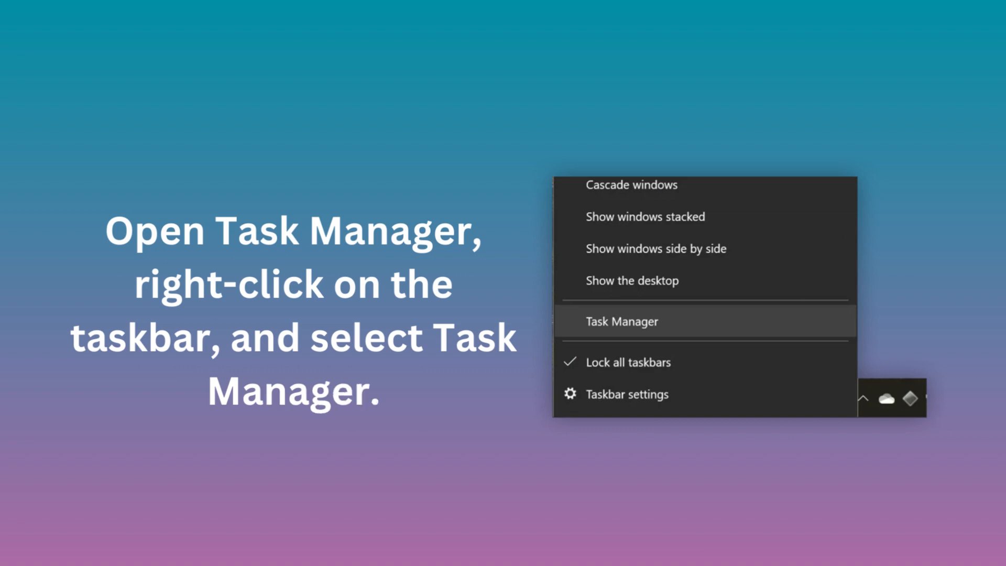
- Launch Windows Task Manager from the taskbar's right-click menu
left_click(620, 321)
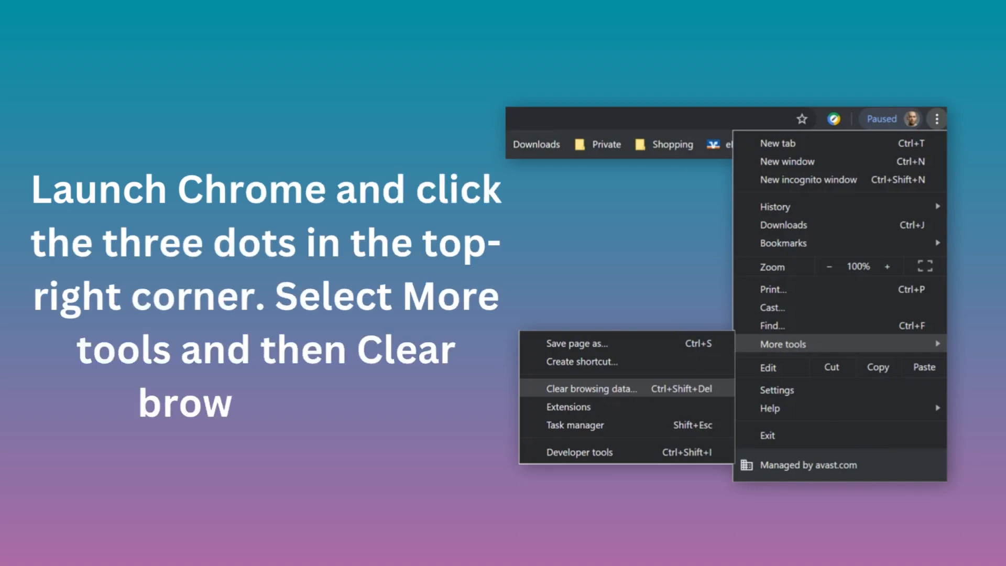
- Show Chrome's Clear browsing data dialog with history, cookies and cached images checked
left_click(592, 388)
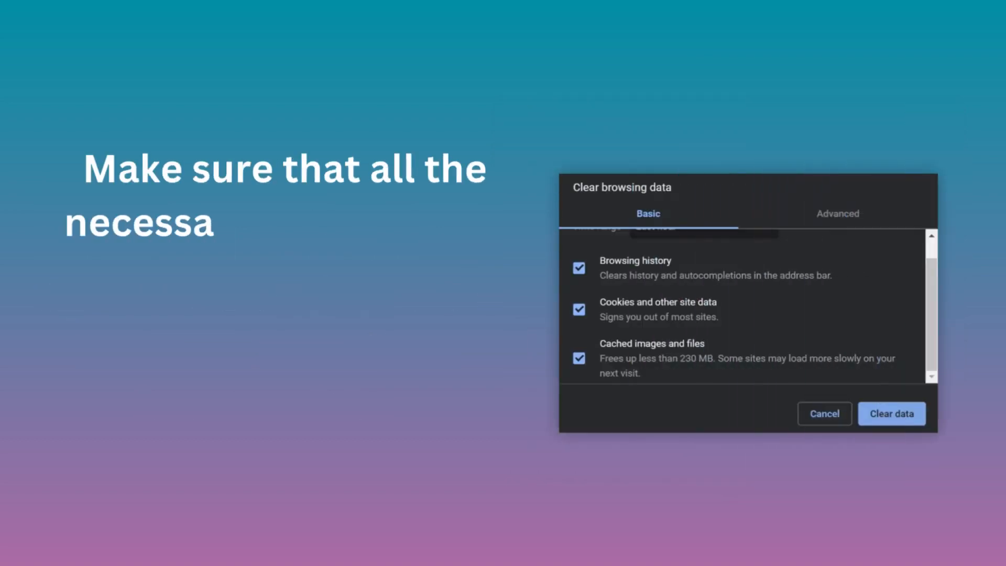